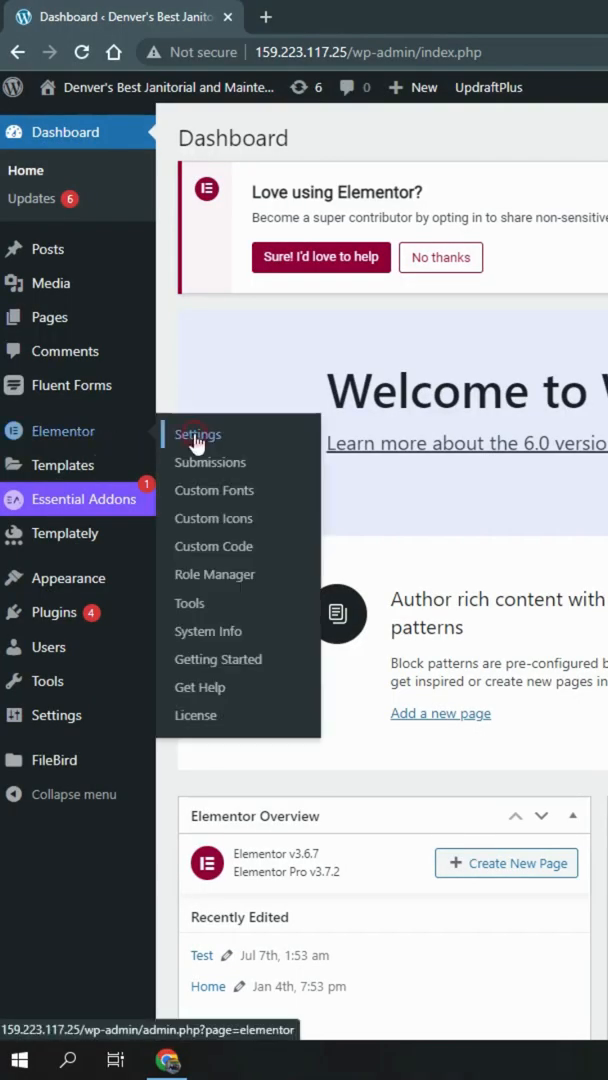
Activate the Flexbox Container experiment in Elementor's settings and save the changes.
left_click(196, 434)
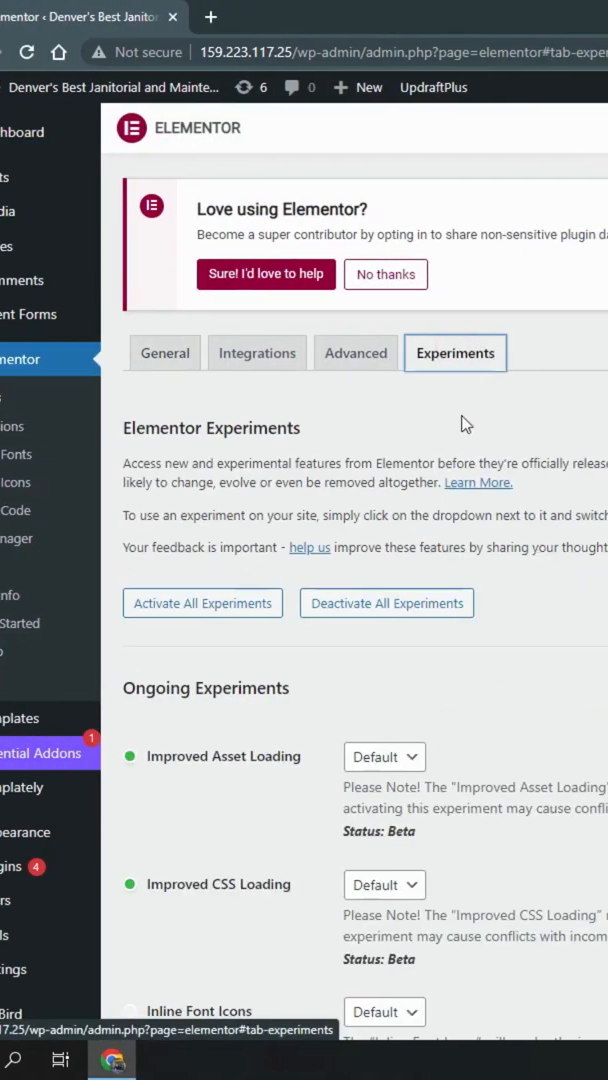
scroll("down", 3)
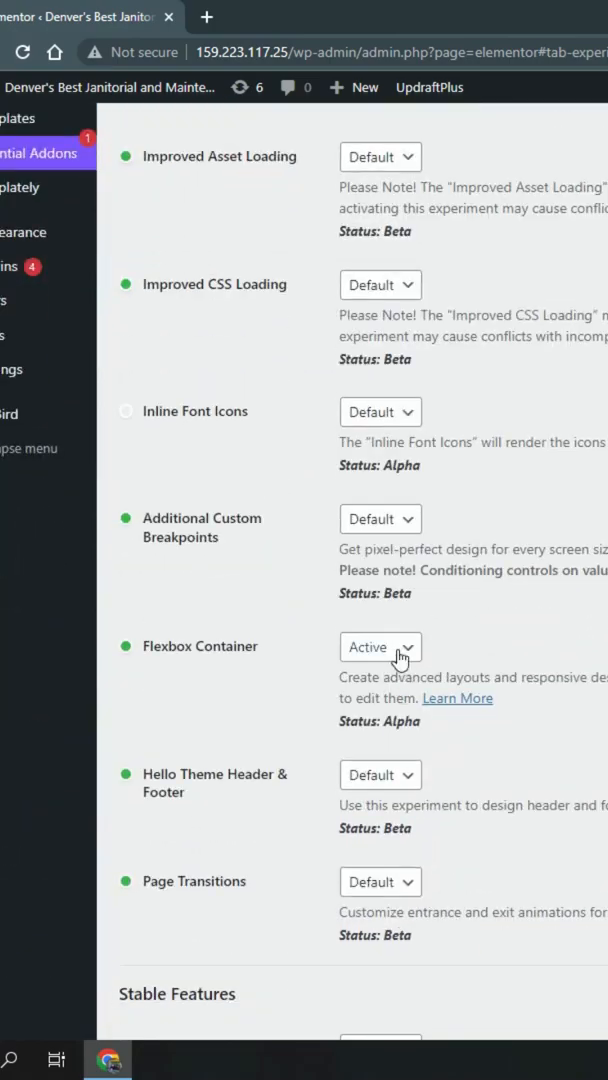
mouse_move(436, 706)
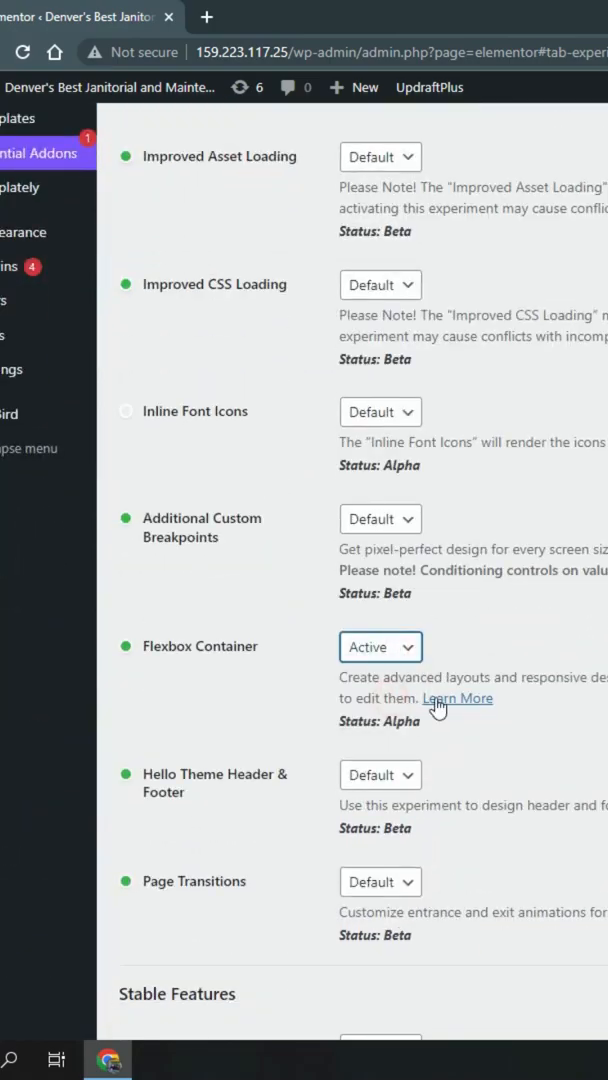
scroll("down", 3)
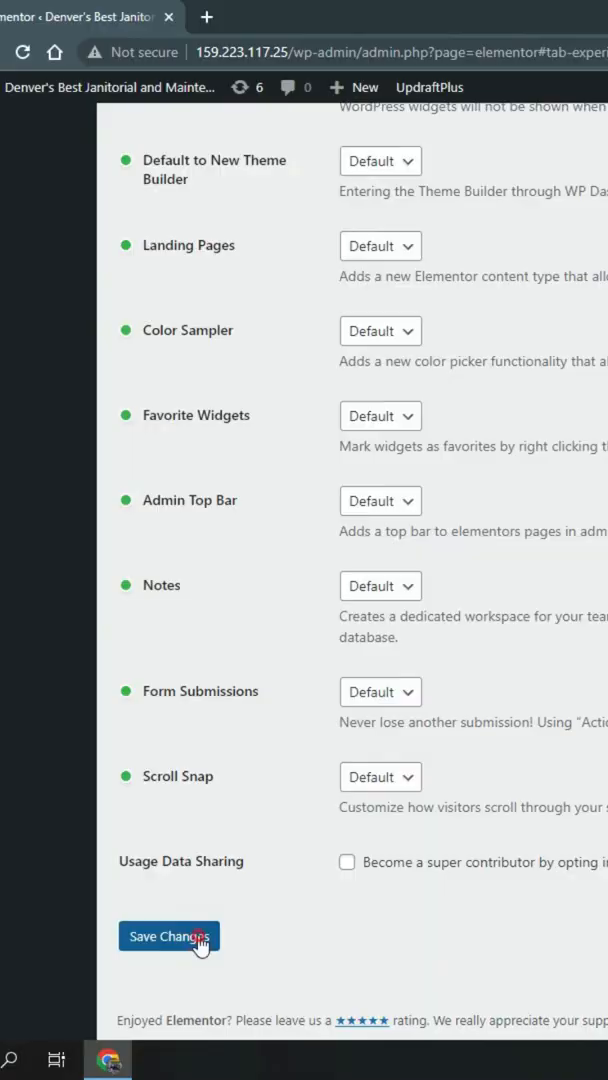
left_click(168, 936)
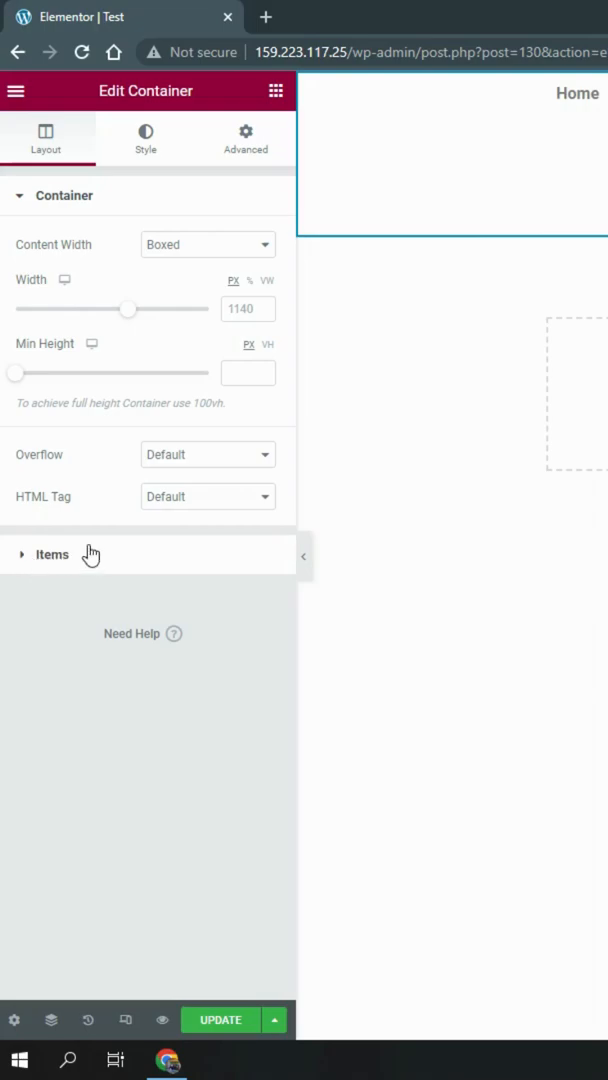
Set the container's Items direction to Reversed Row.
left_click(52, 554)
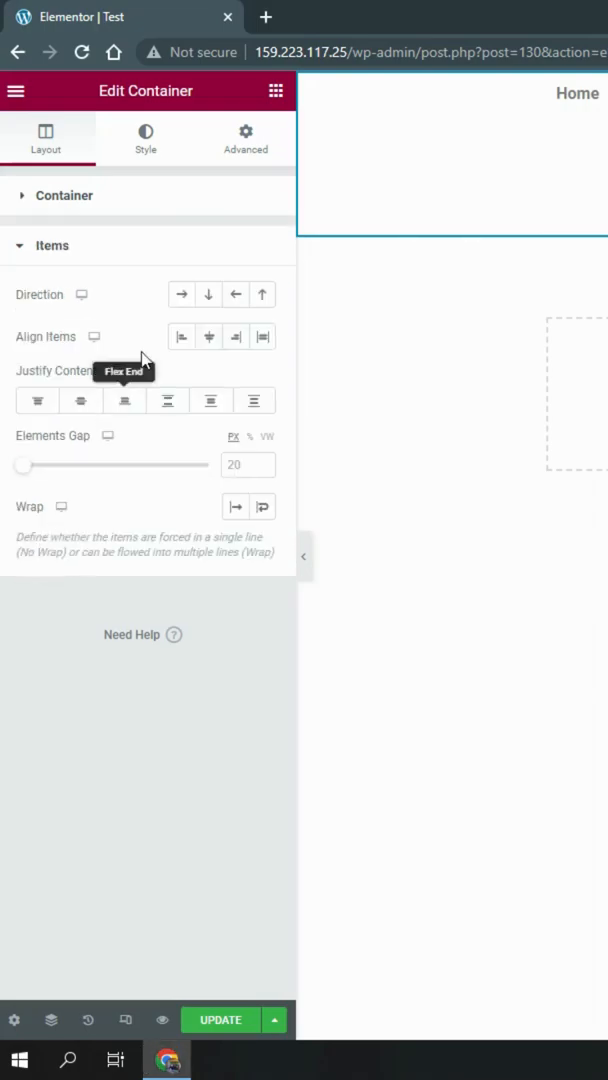
left_click(236, 292)
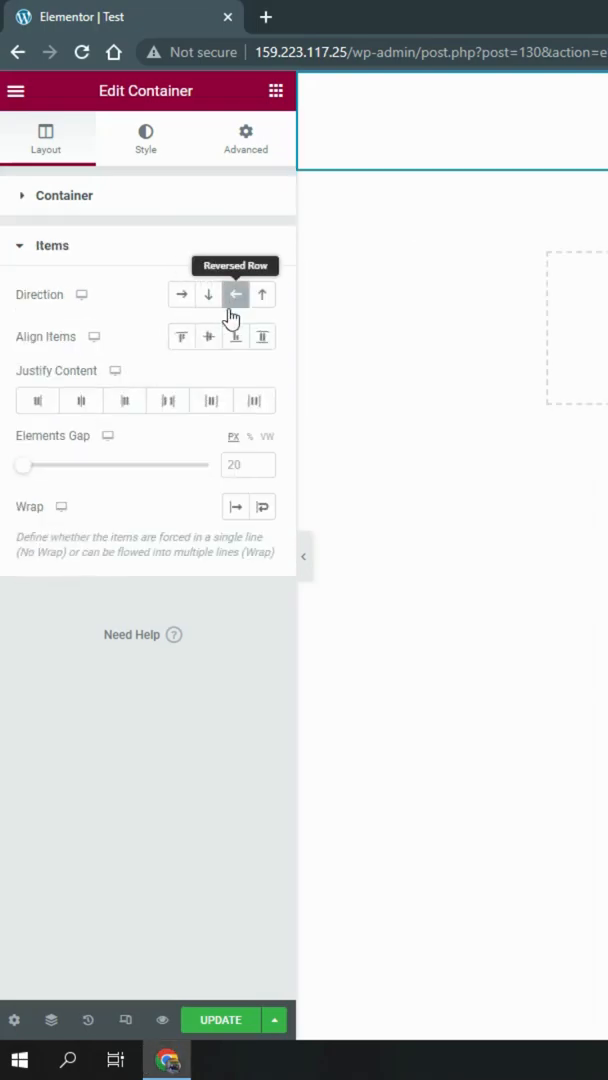
mouse_move(208, 336)
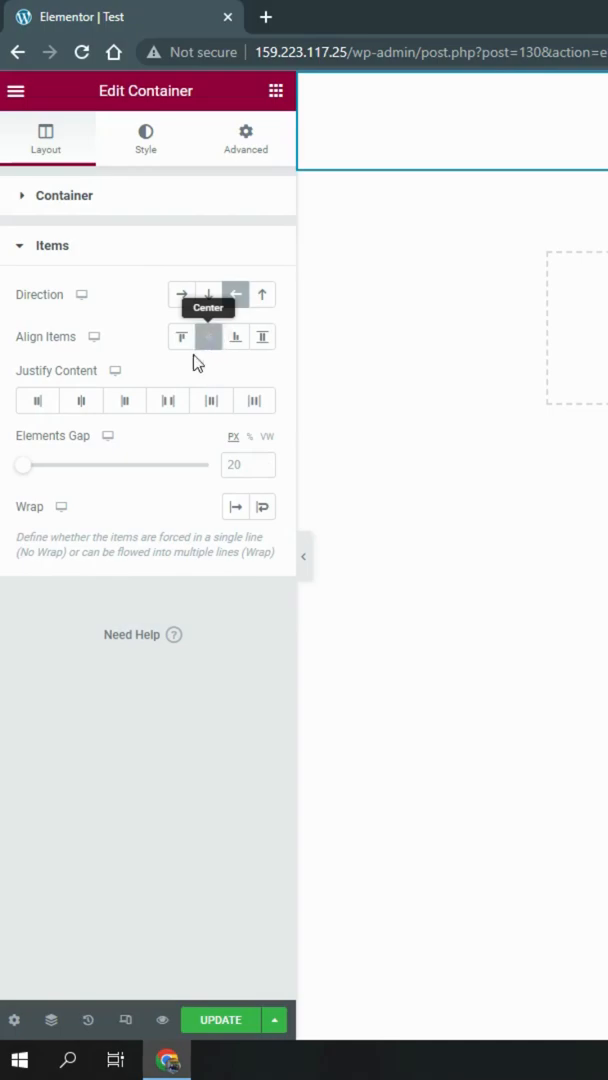
mouse_move(168, 400)
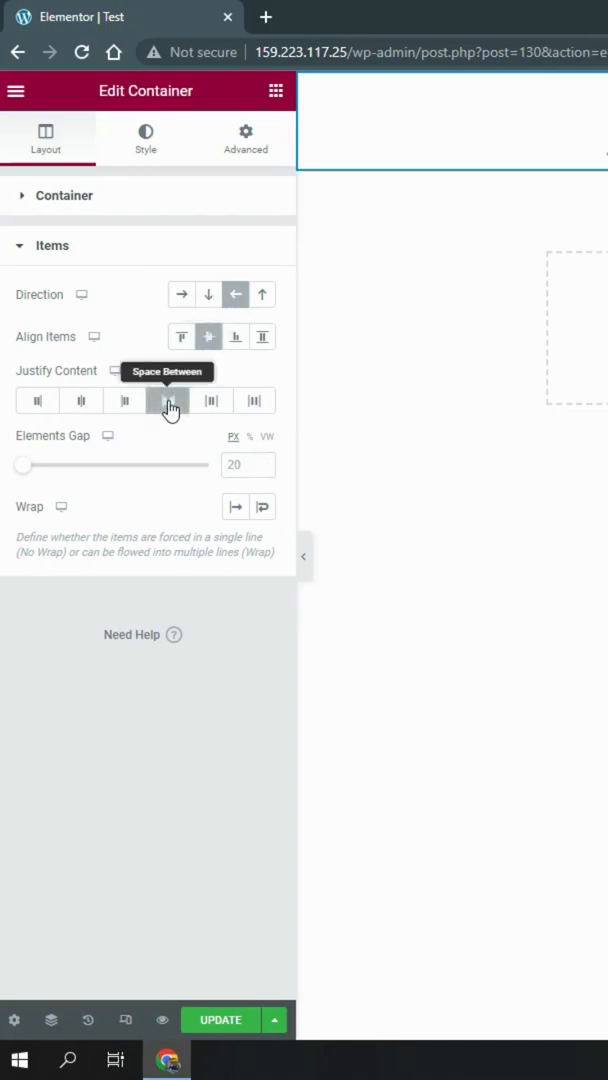